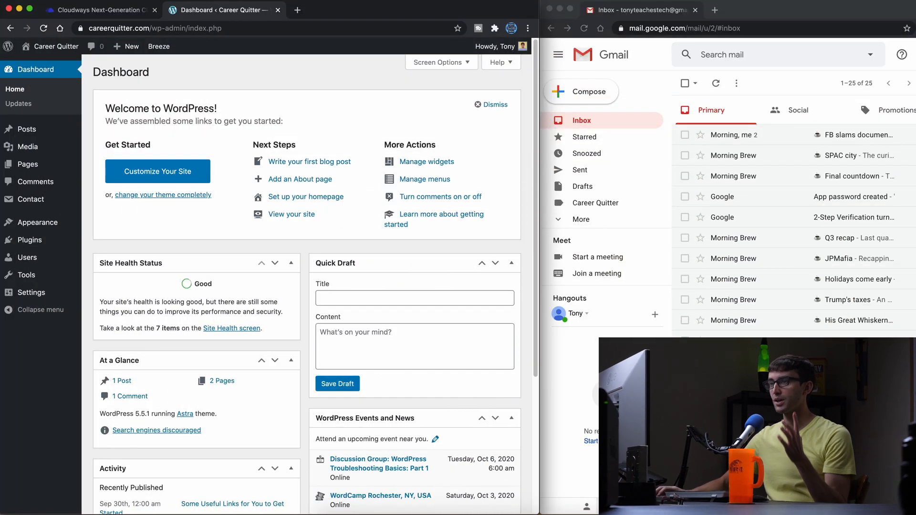
# Step: Open the Career Quitter site's public front page from the admin bar's Visit Site link
pyautogui.click(56, 46)
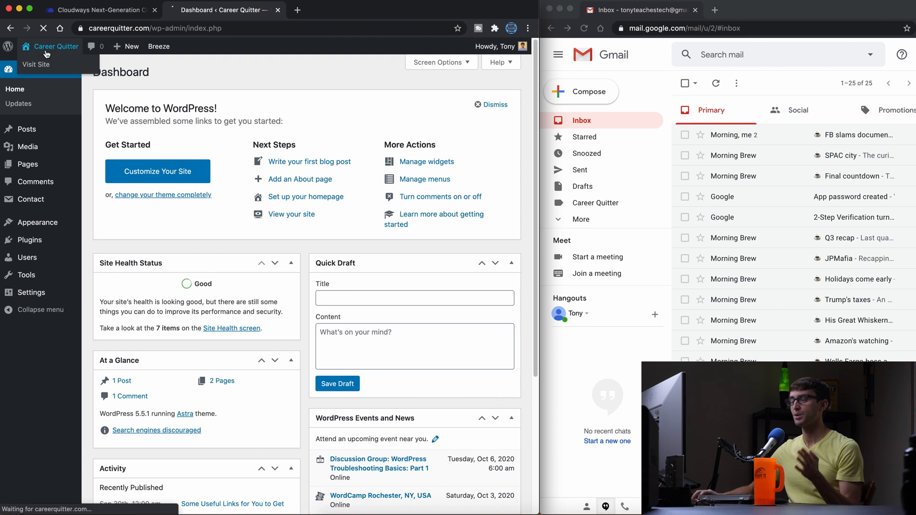
pyautogui.click(36, 65)
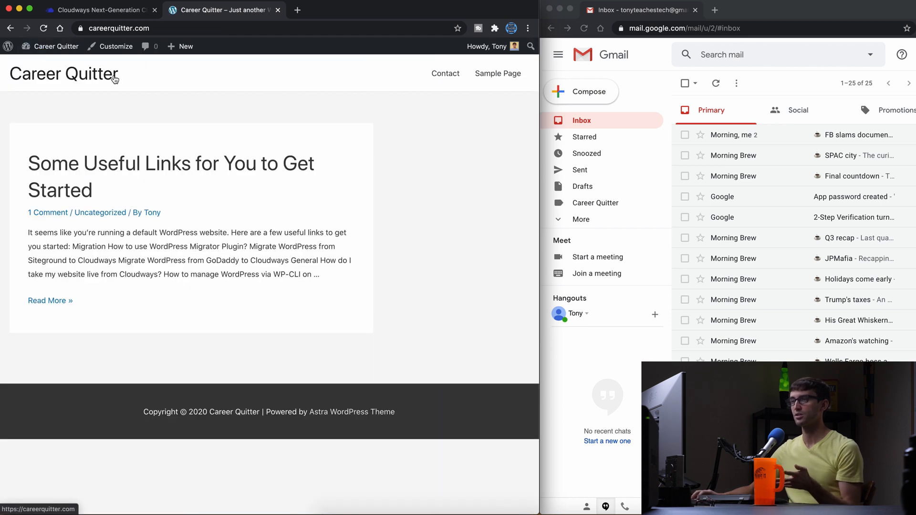
pyautogui.moveTo(445, 73)
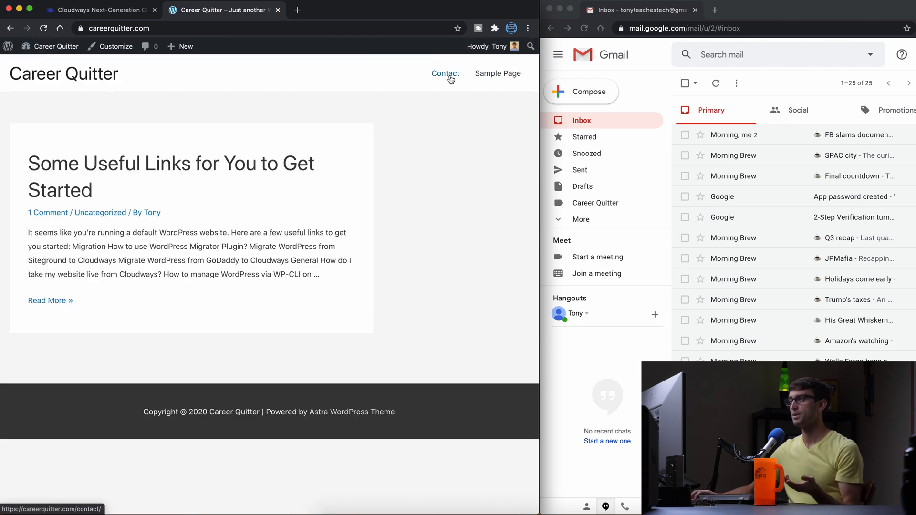
pyautogui.click(445, 73)
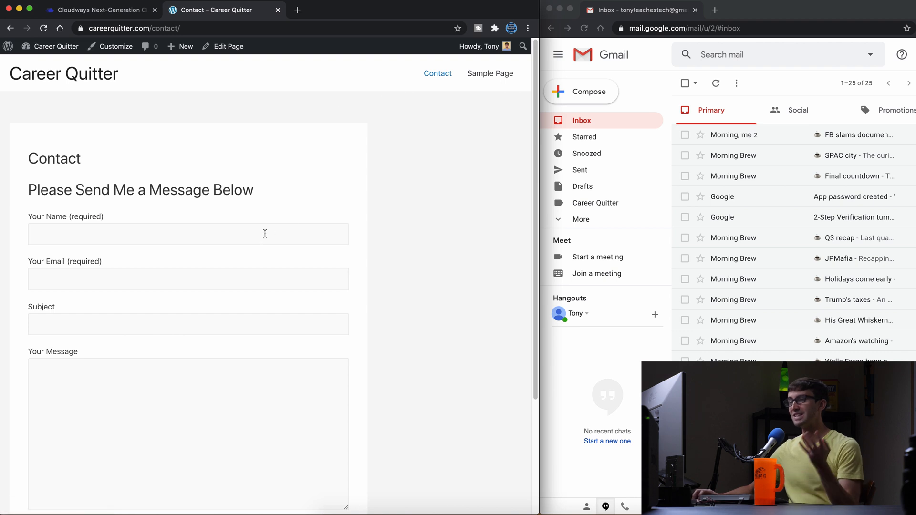
pyautogui.write('Tony')
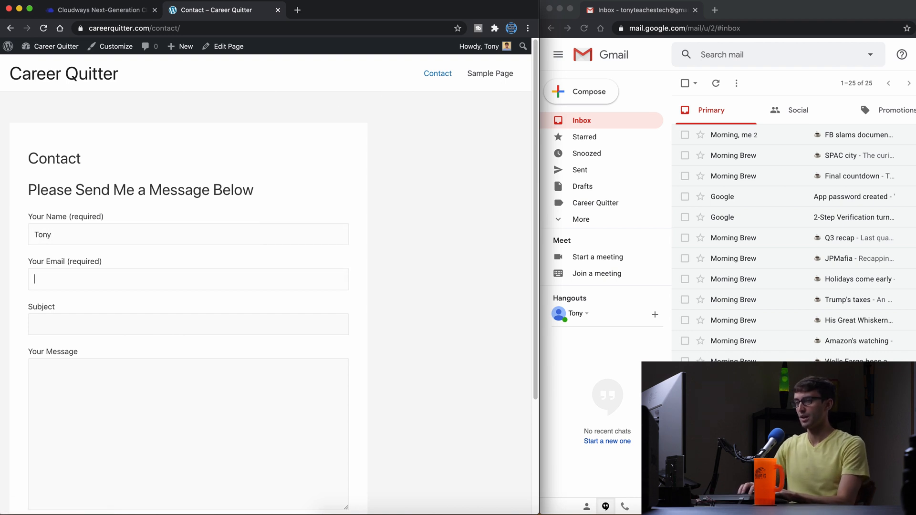
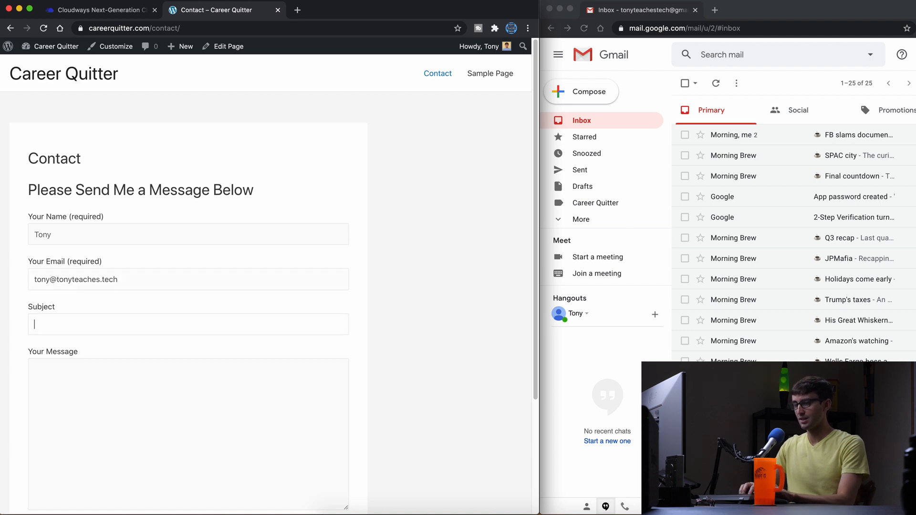
pyautogui.write('Hey')
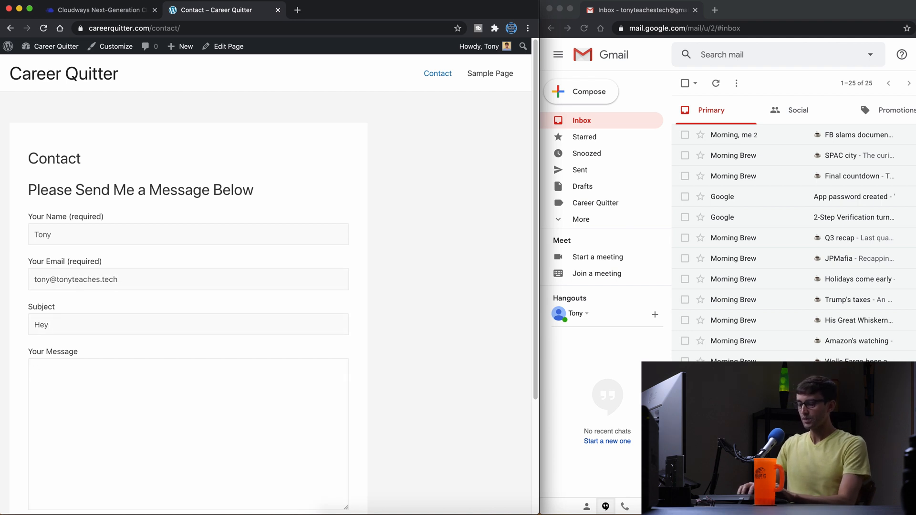
pyautogui.write('How are you?')
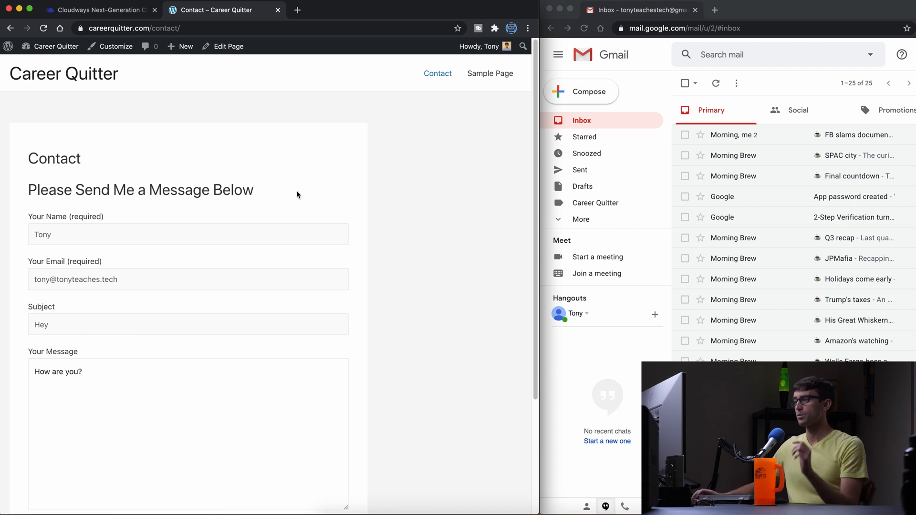
pyautogui.scroll(-3)
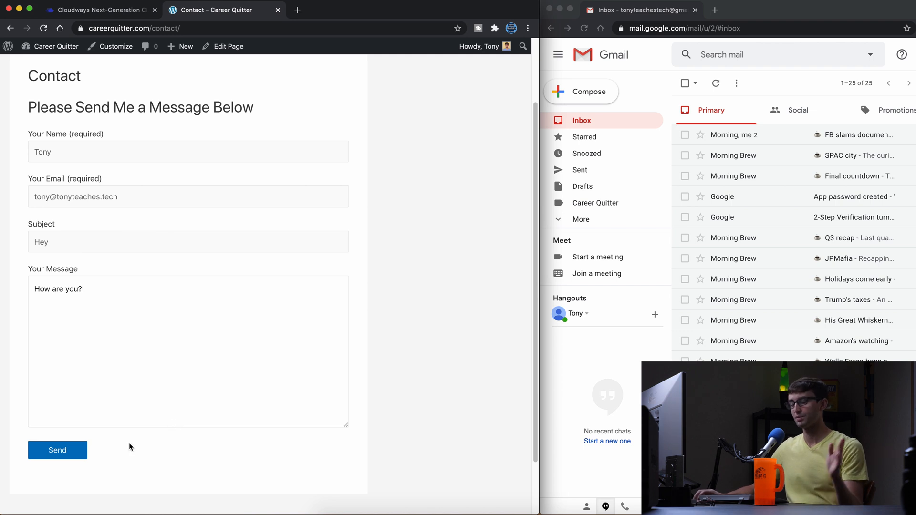
pyautogui.click(57, 451)
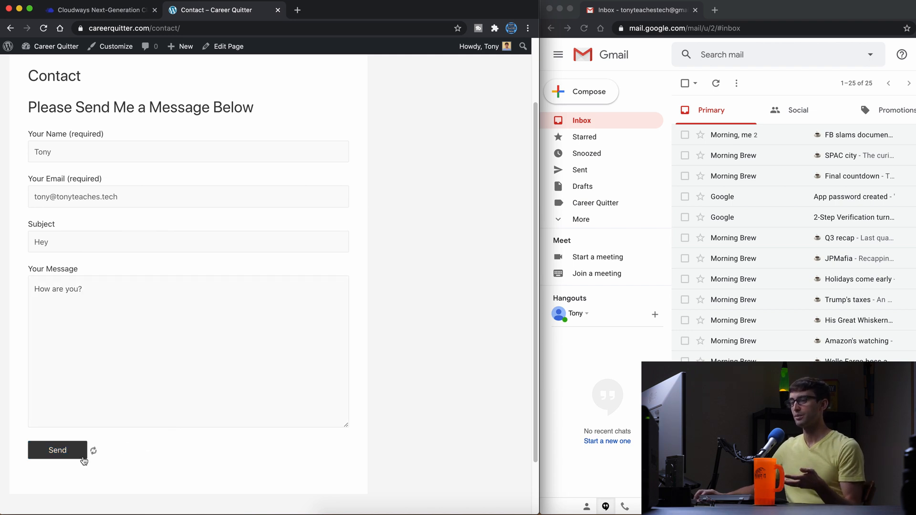
pyautogui.click(58, 450)
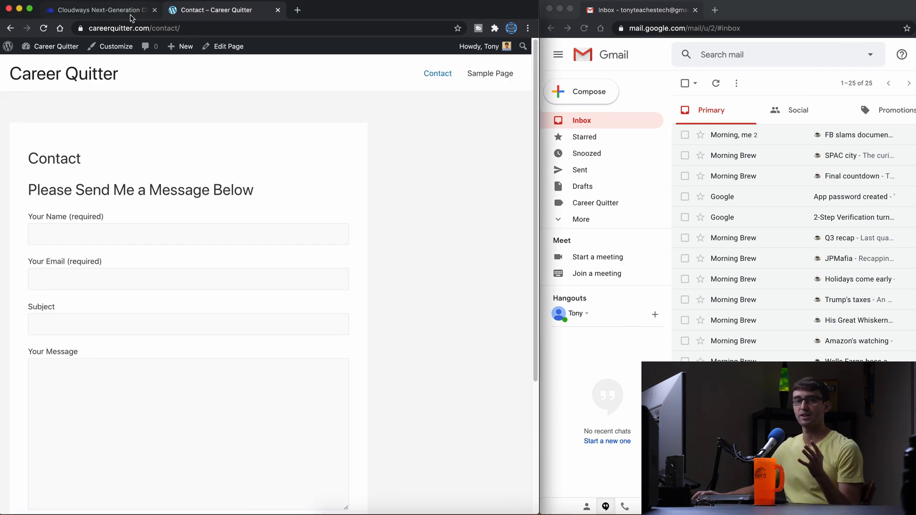
# Step: Open the Cloudways server's SMTP settings and list the Select SMTP provider choices
pyautogui.click(99, 10)
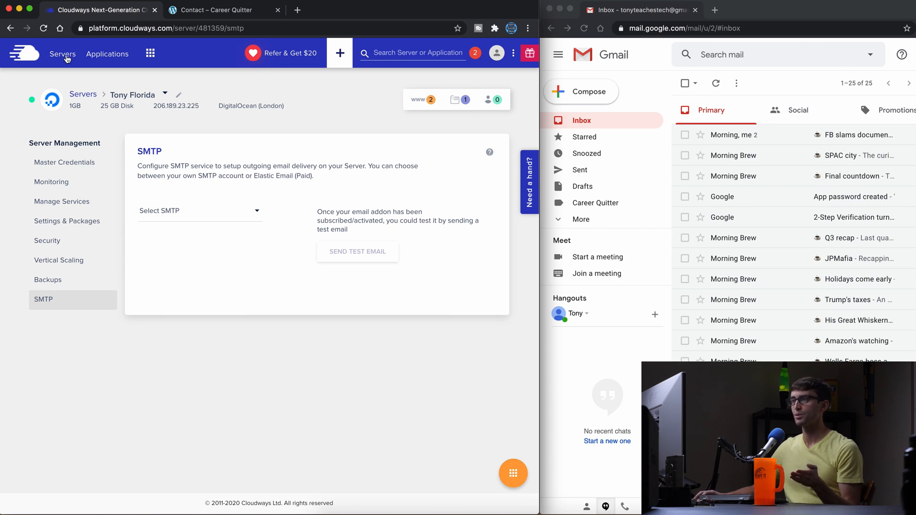
pyautogui.click(62, 53)
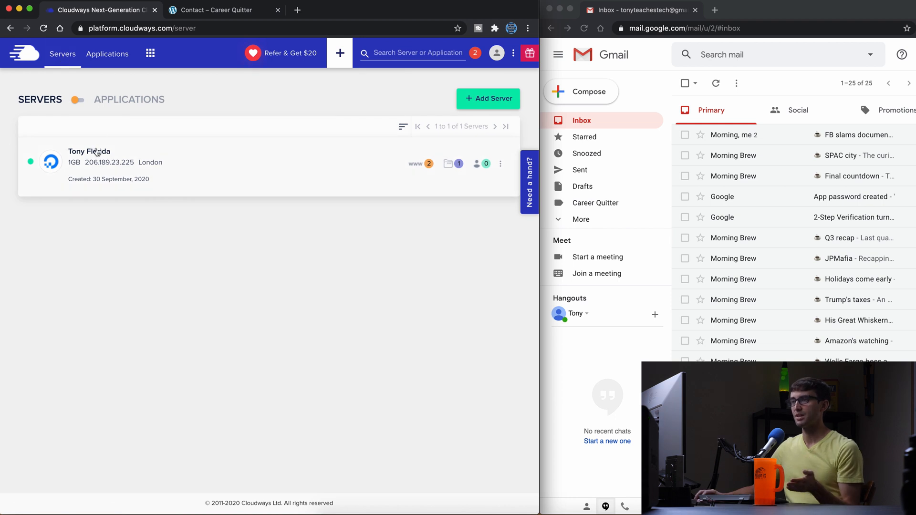
pyautogui.click(89, 152)
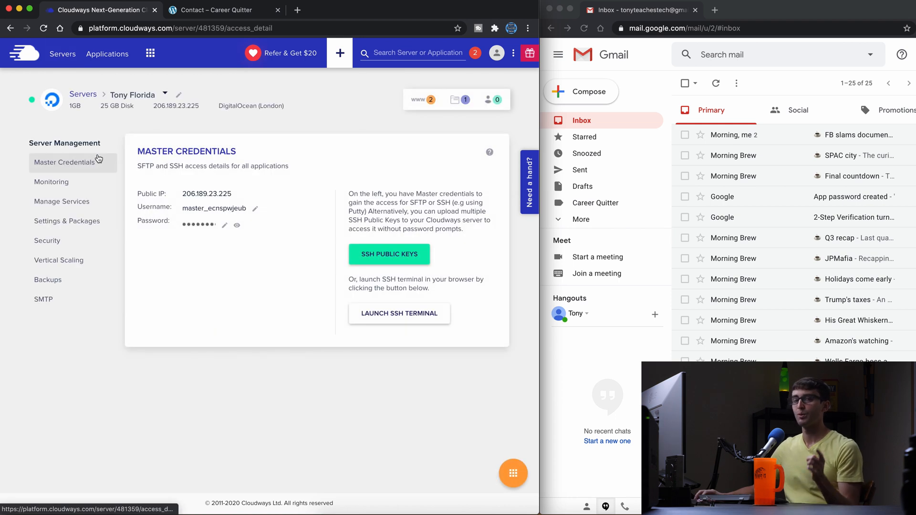
pyautogui.click(43, 300)
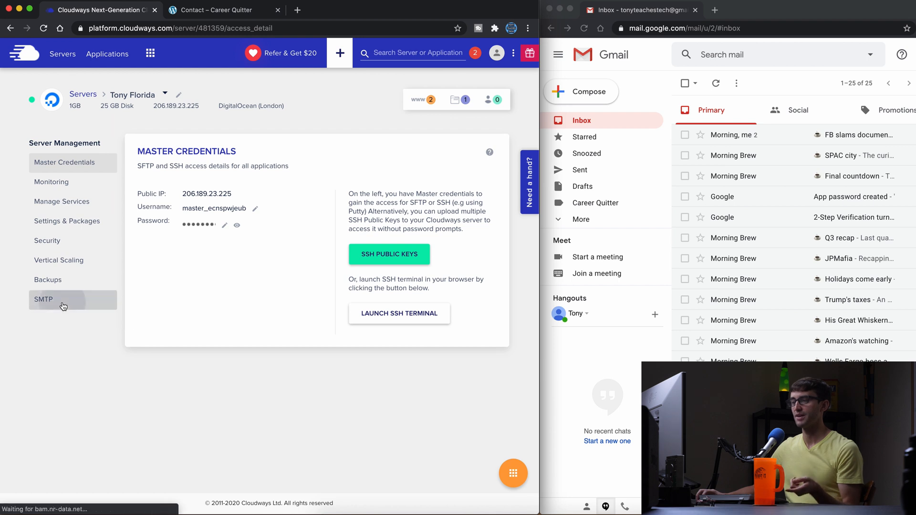
pyautogui.click(43, 299)
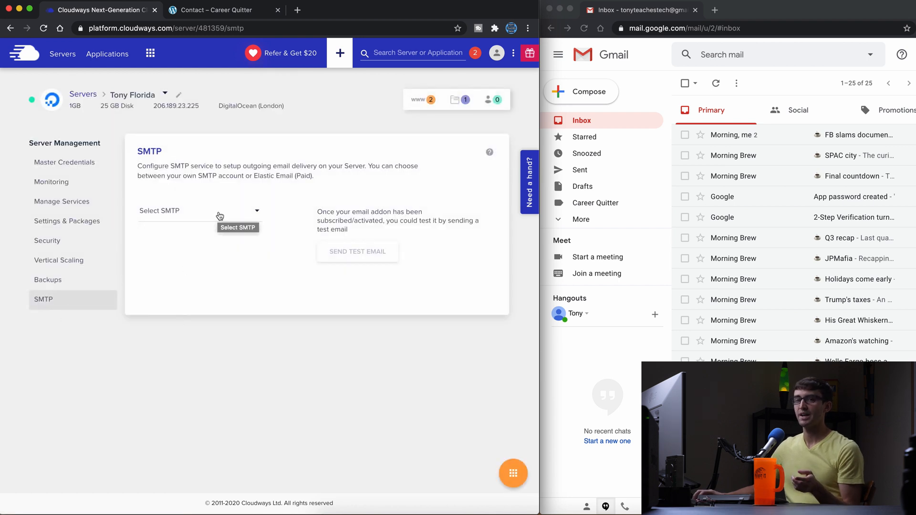
pyautogui.moveTo(247, 219)
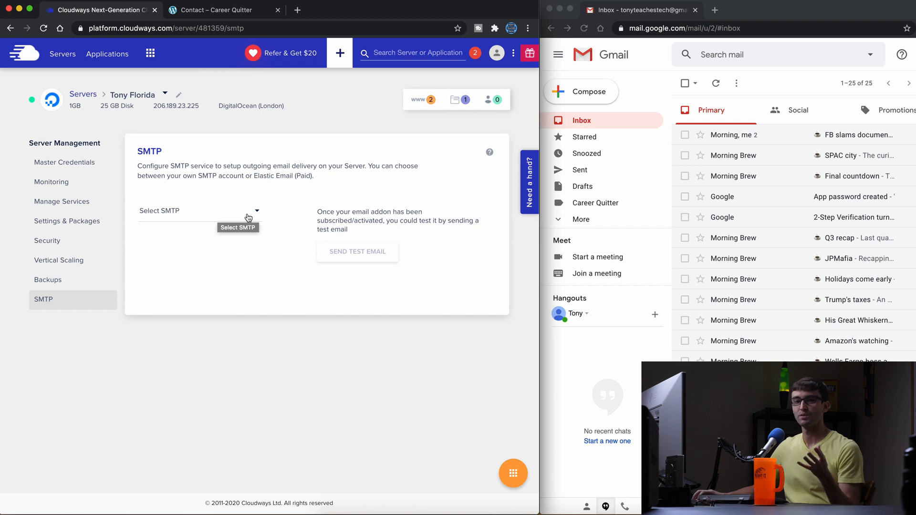
pyautogui.click(198, 211)
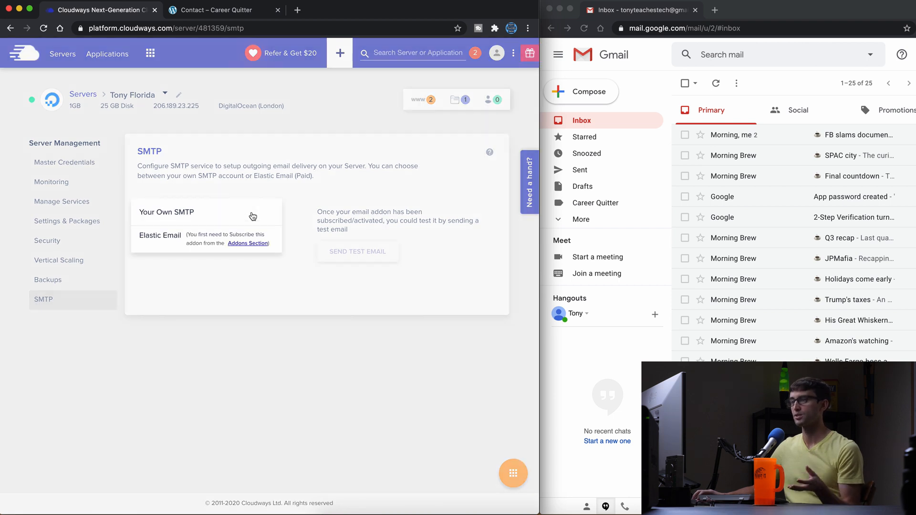
# Step: Choose Your Own SMTP and switch the mail provider from Mailgun to Other
pyautogui.click(205, 212)
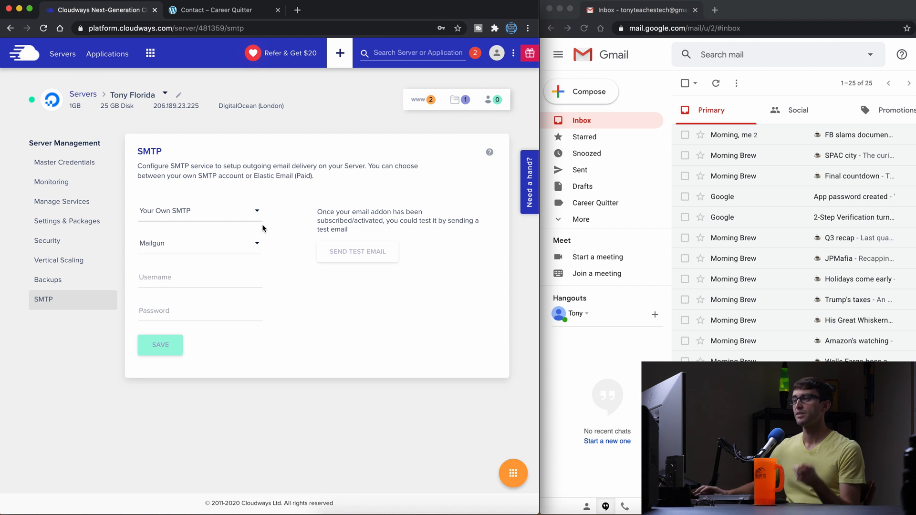
pyautogui.click(199, 242)
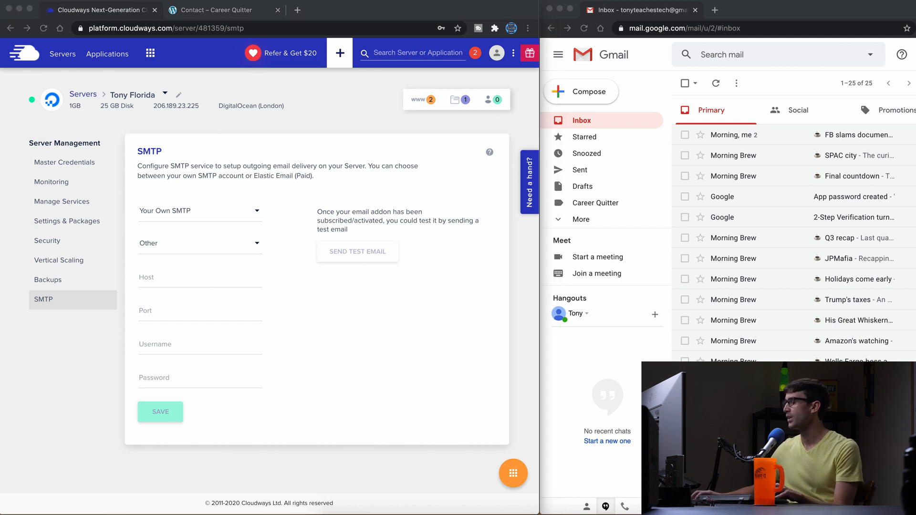
pyautogui.write('smtp.gmail.com')
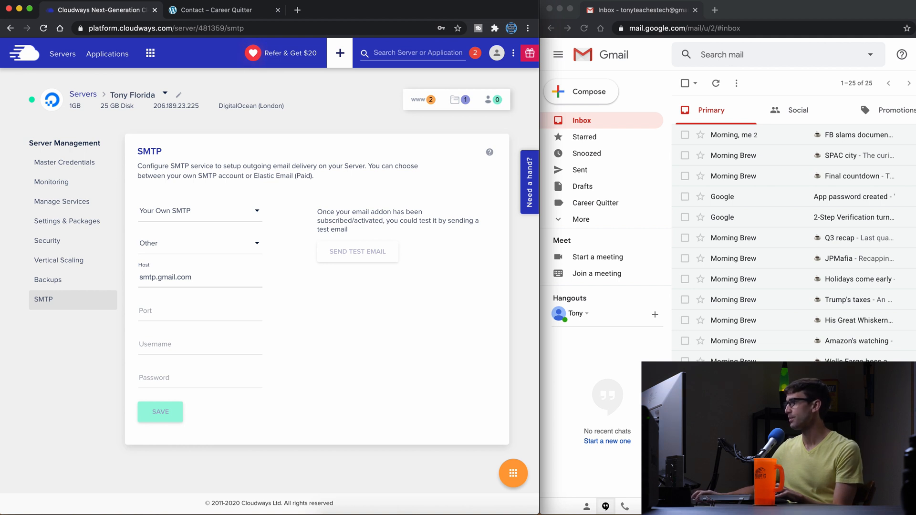
pyautogui.write('587')
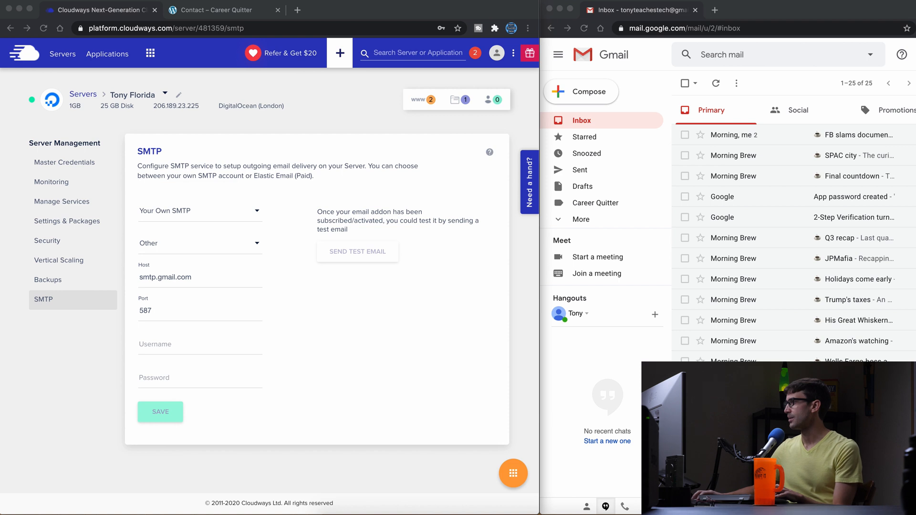
pyautogui.click(199, 344)
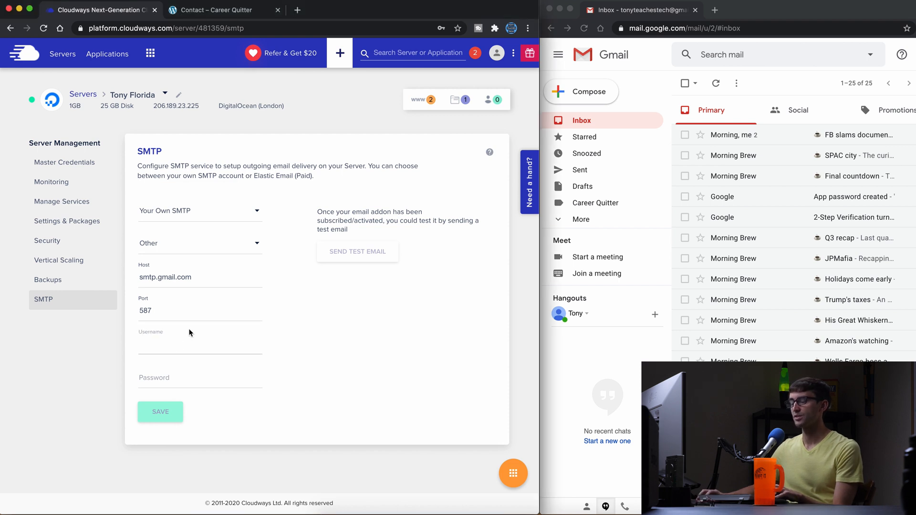
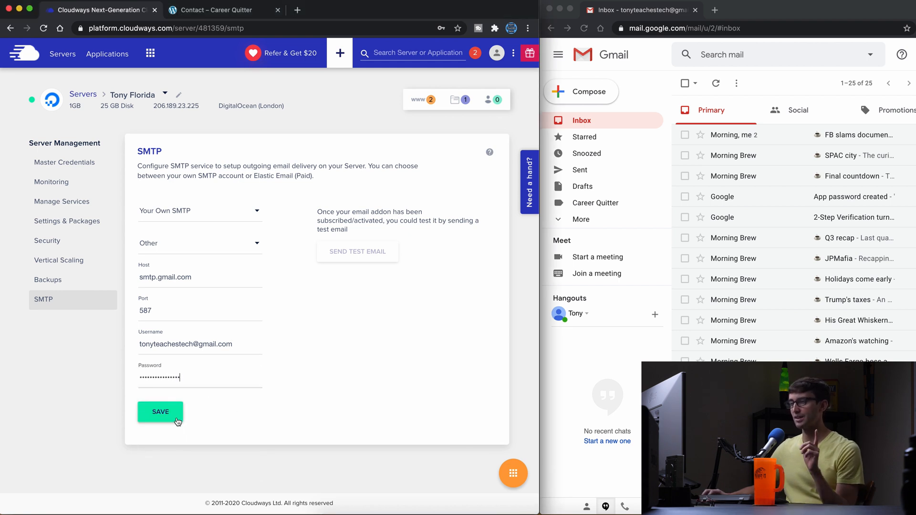
pyautogui.click(160, 411)
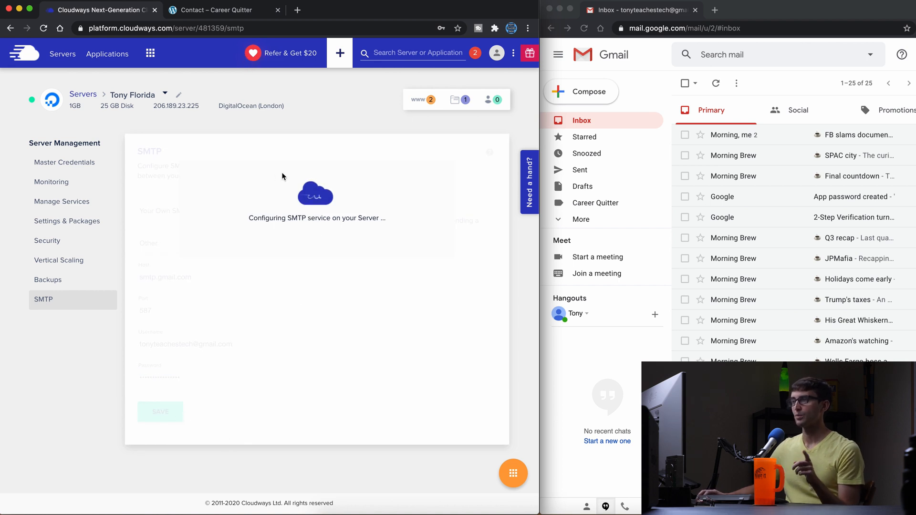
pyautogui.click(219, 10)
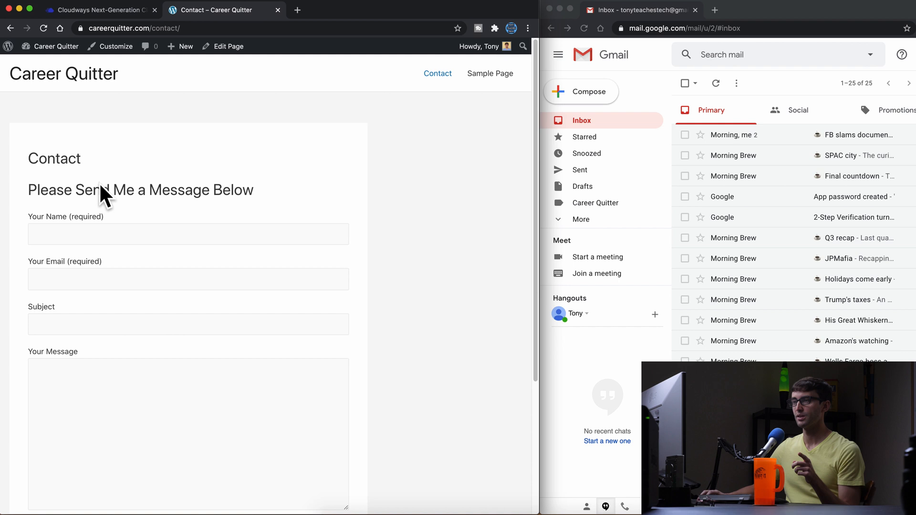
pyautogui.click(50, 46)
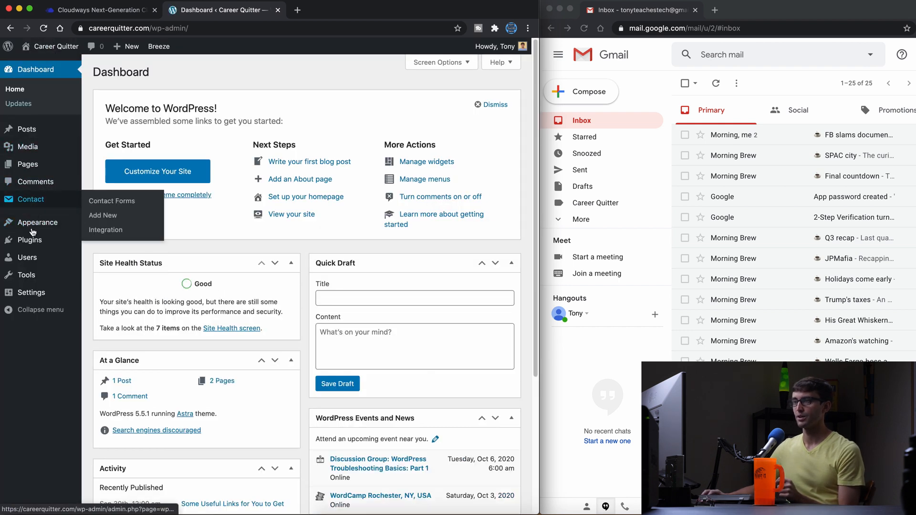
# Step: Open Contact Form 7's 'Contact form' editor, review the Form tab, then its Mail tab
pyautogui.click(29, 203)
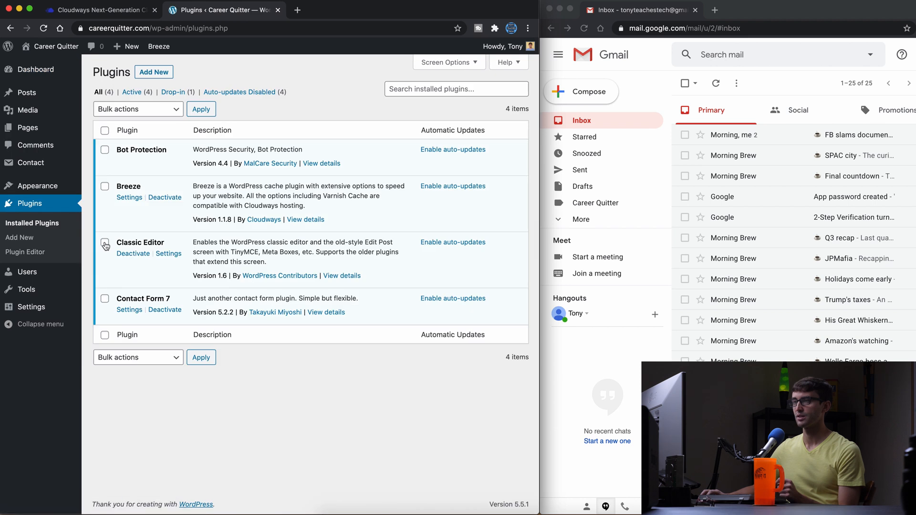
pyautogui.moveTo(129, 310)
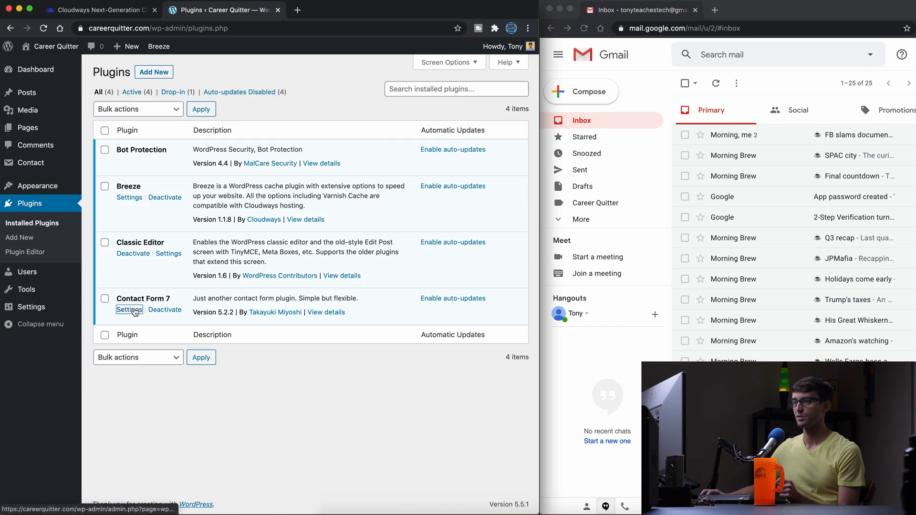
pyautogui.click(129, 310)
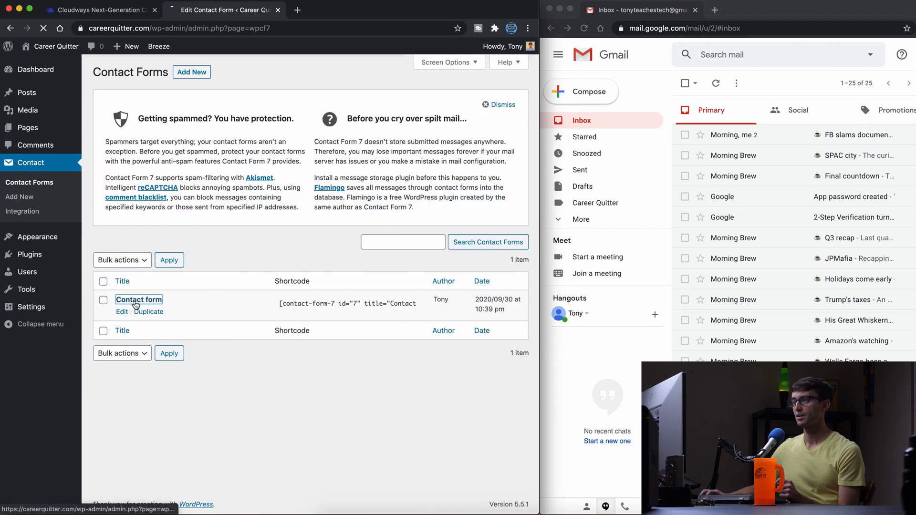
pyautogui.click(138, 300)
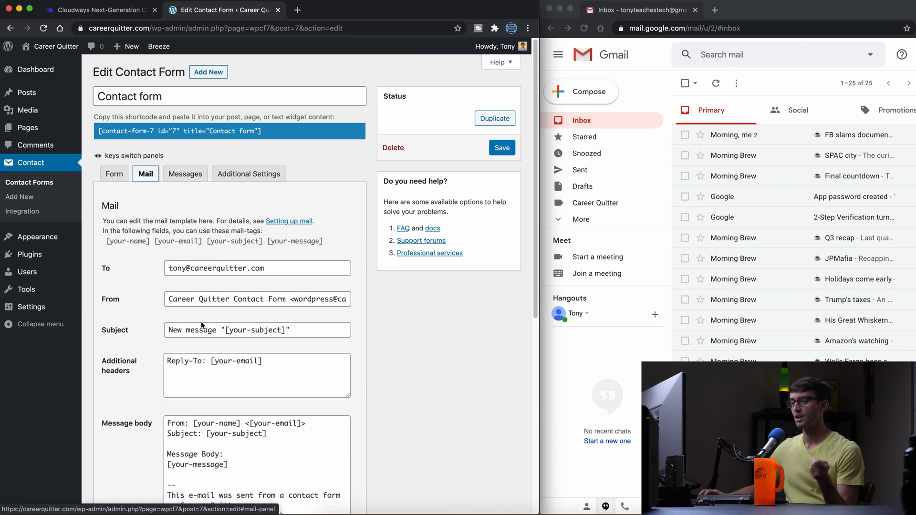
pyautogui.click(114, 171)
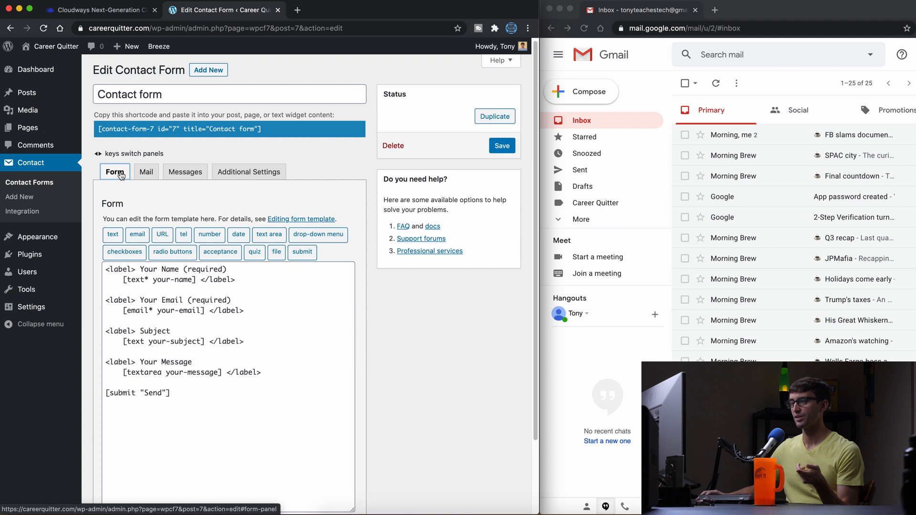
pyautogui.click(146, 172)
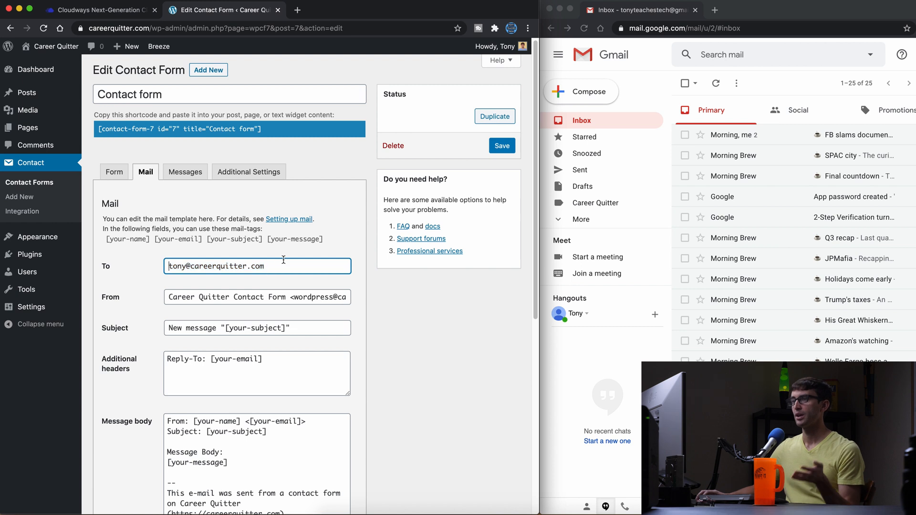
pyautogui.click(99, 10)
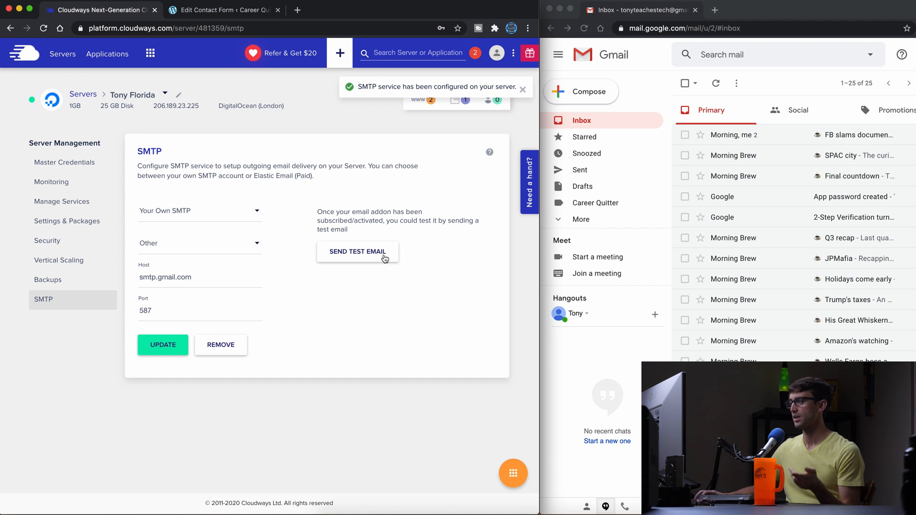
pyautogui.click(357, 251)
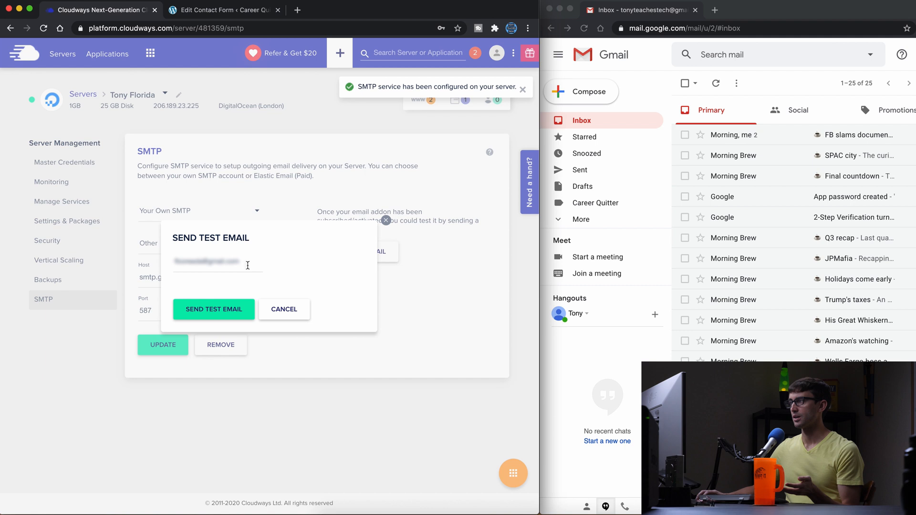
pyautogui.doubleClick(205, 261)
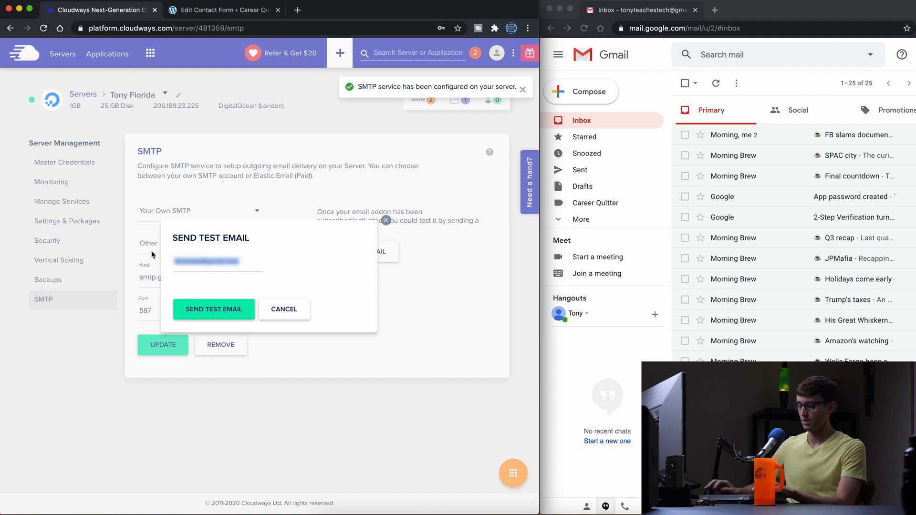
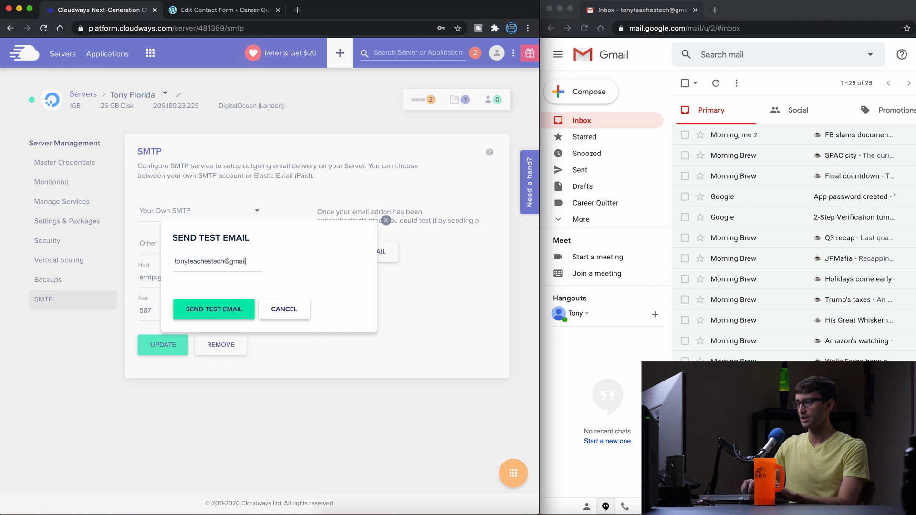
# Step: Send the Cloudways SMTP test email to the Gmail address
pyautogui.click(213, 310)
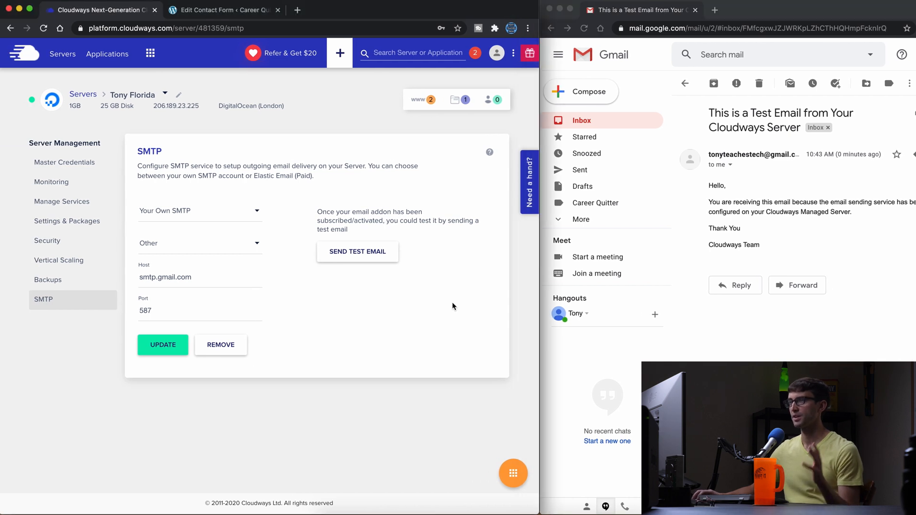
pyautogui.moveTo(298, 118)
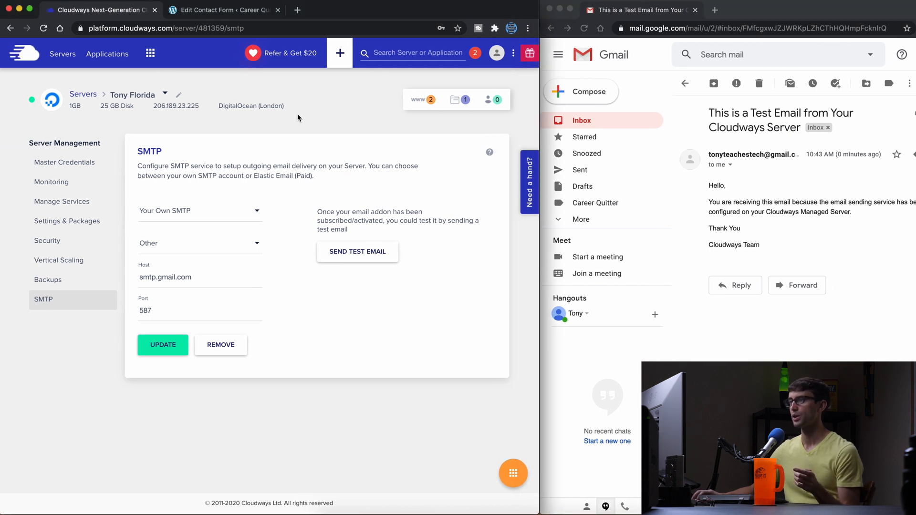
# Step: Fill the Contact form as Billy with subject 'Love your website' and a 'Great tutorial vid…' message
pyautogui.click(221, 10)
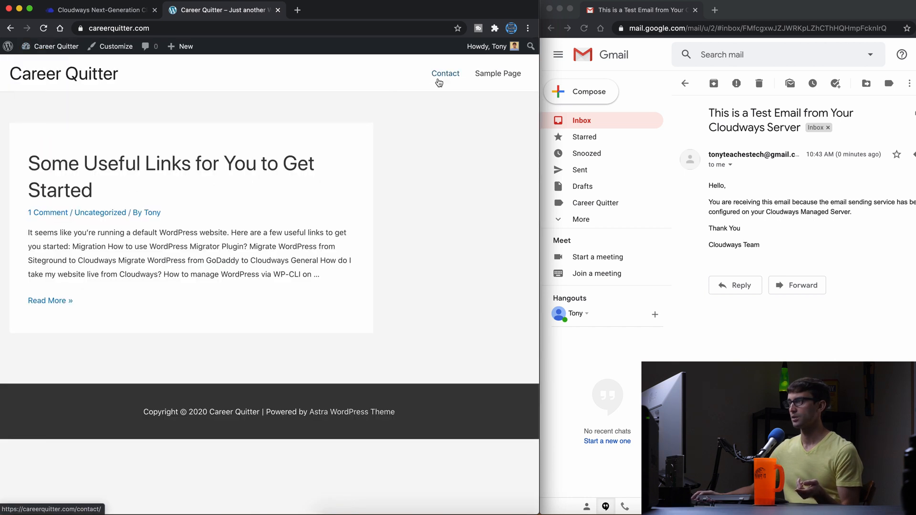
pyautogui.click(445, 73)
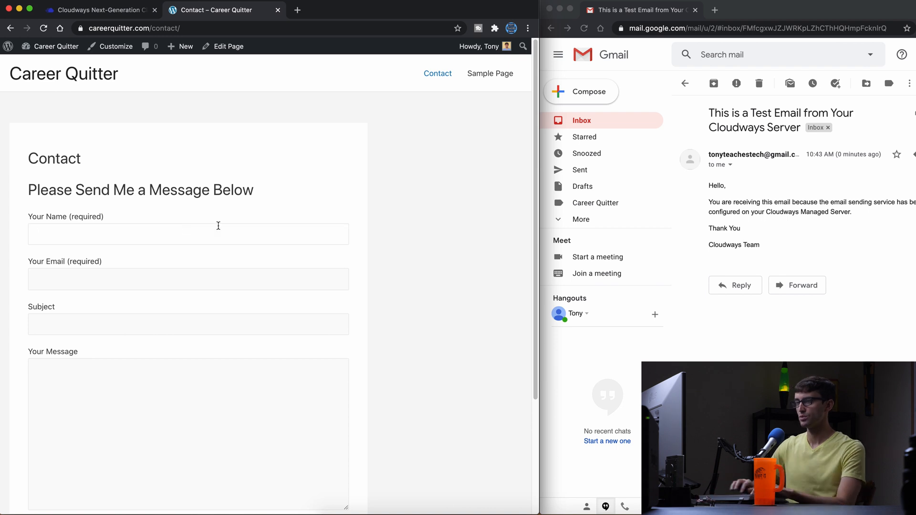
pyautogui.write('B')
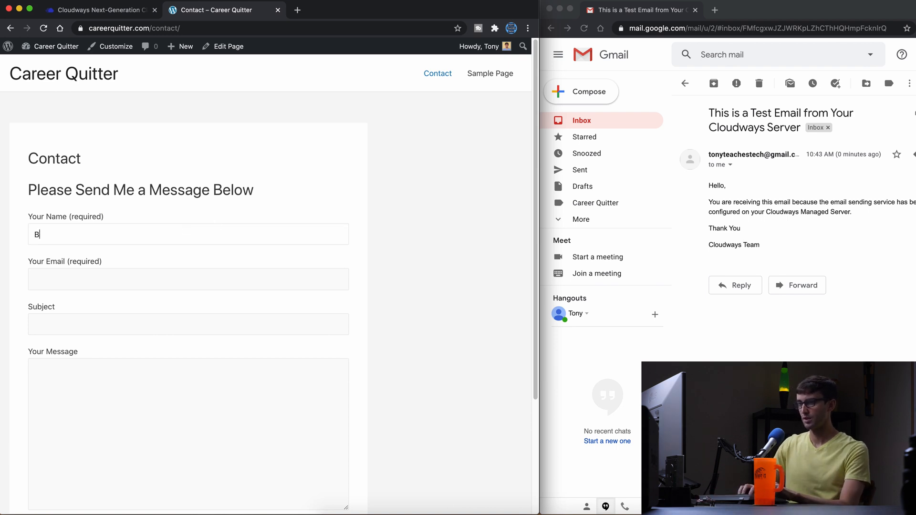
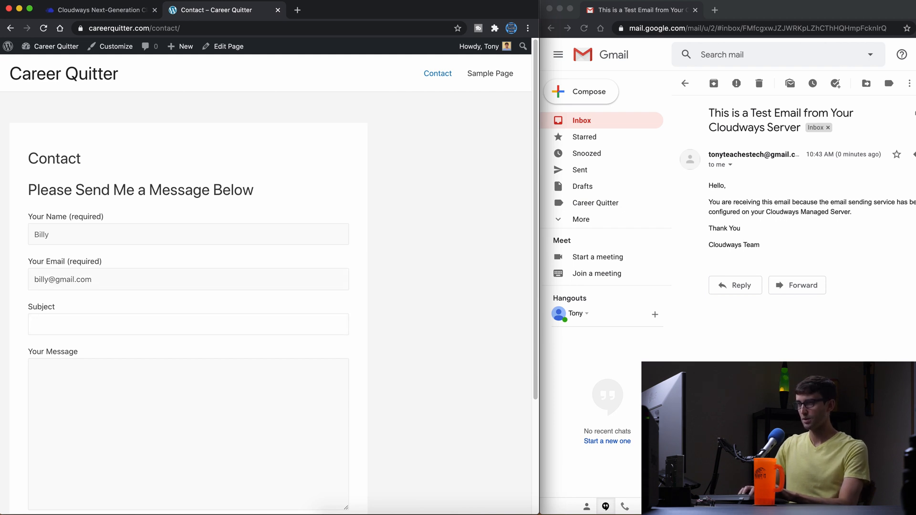
pyautogui.write('Love your')
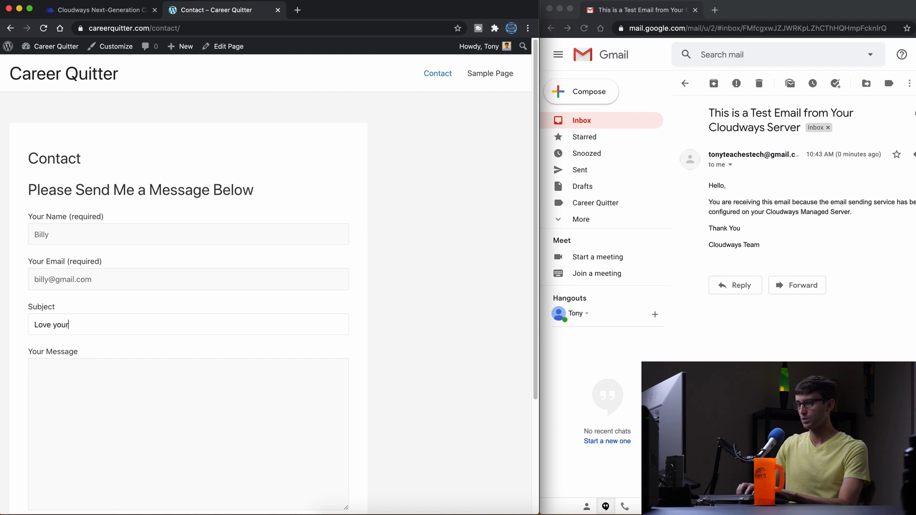
pyautogui.write('website')
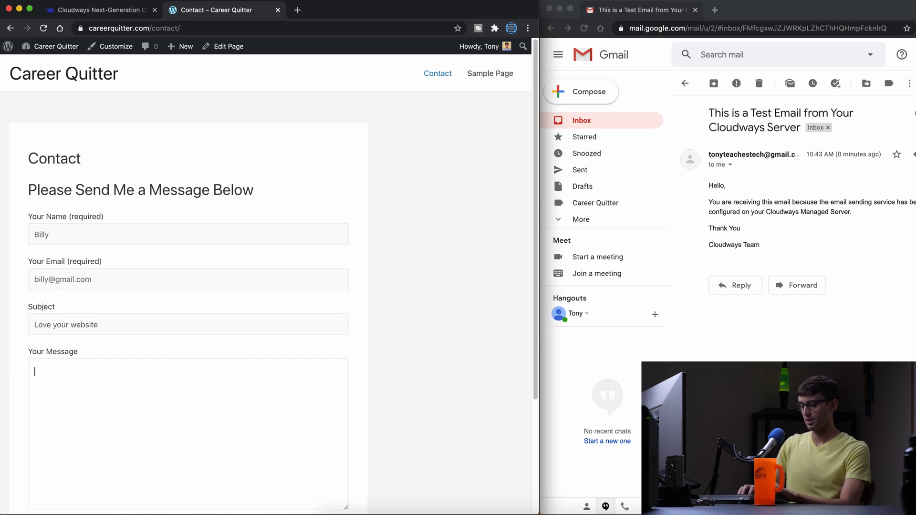
pyautogui.write('Great tut')
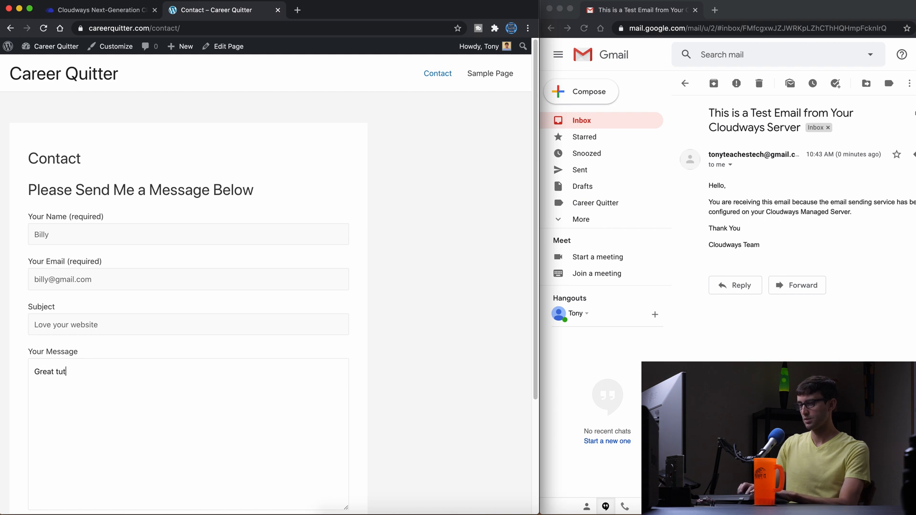
pyautogui.write('orial video Tony')
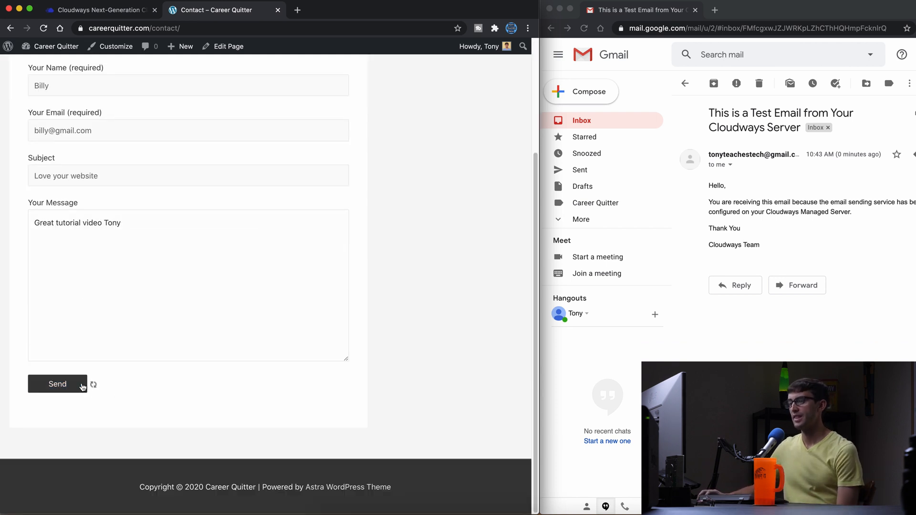
pyautogui.click(57, 384)
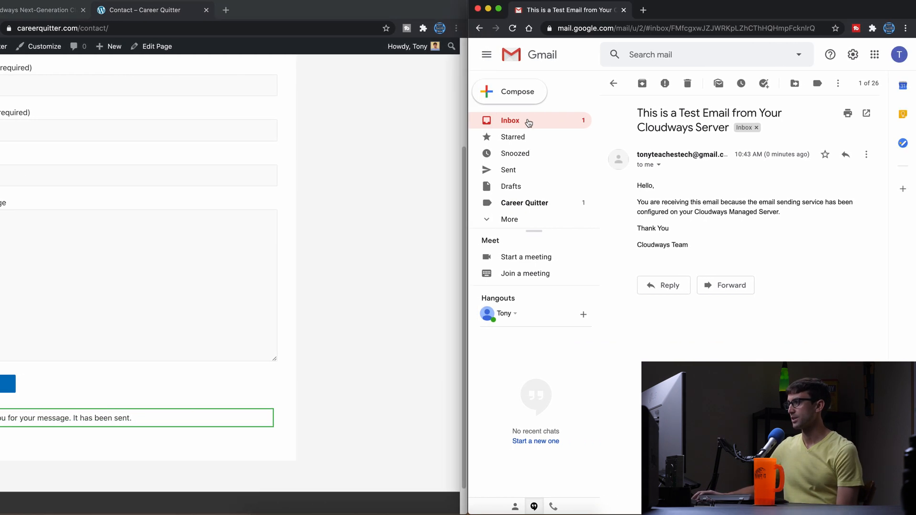
pyautogui.click(613, 83)
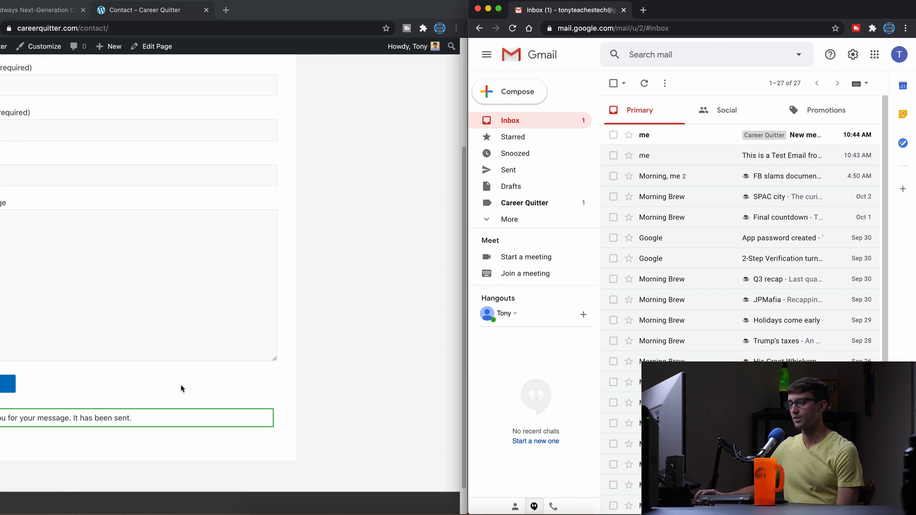
pyautogui.moveTo(113, 413)
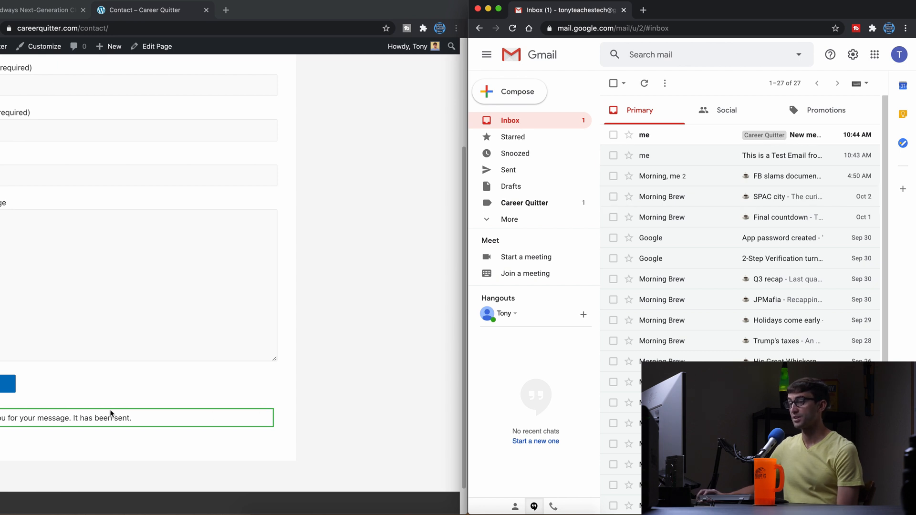
pyautogui.moveTo(685, 65)
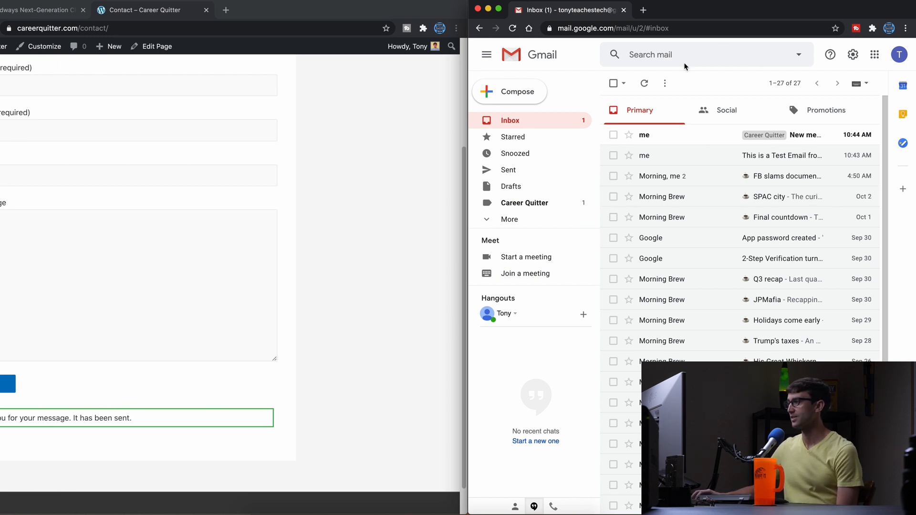